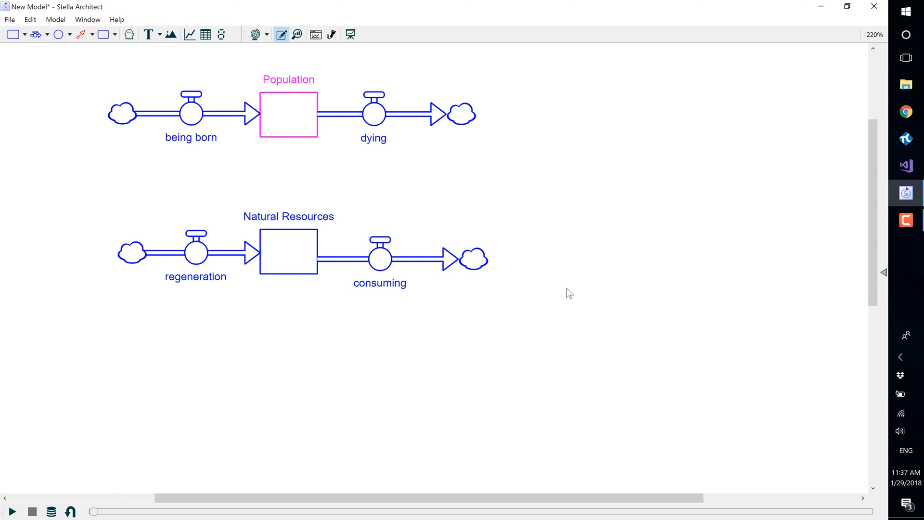
{"action": "mouse_move", "coordinate": [573, 272]}
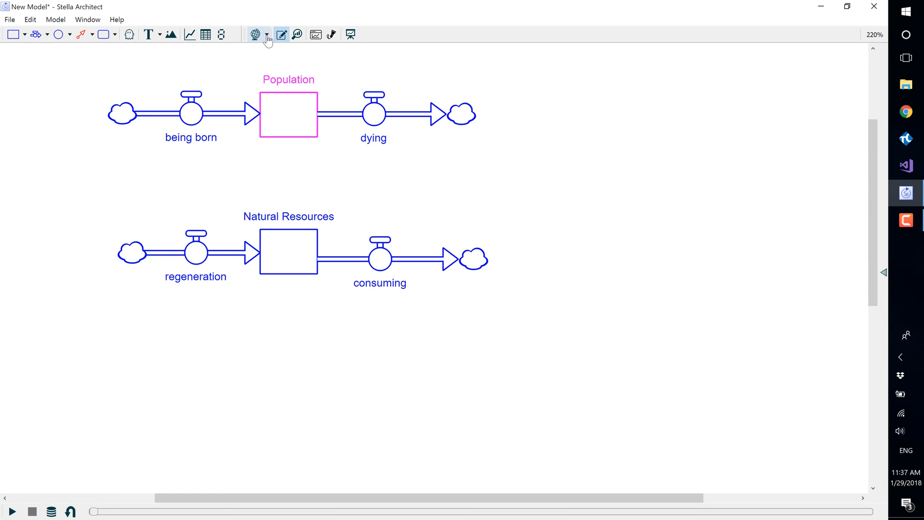
Switch the diagram from map view to model view via the toolbar view dropdown
{"action": "left_click", "coordinate": [268, 34]}
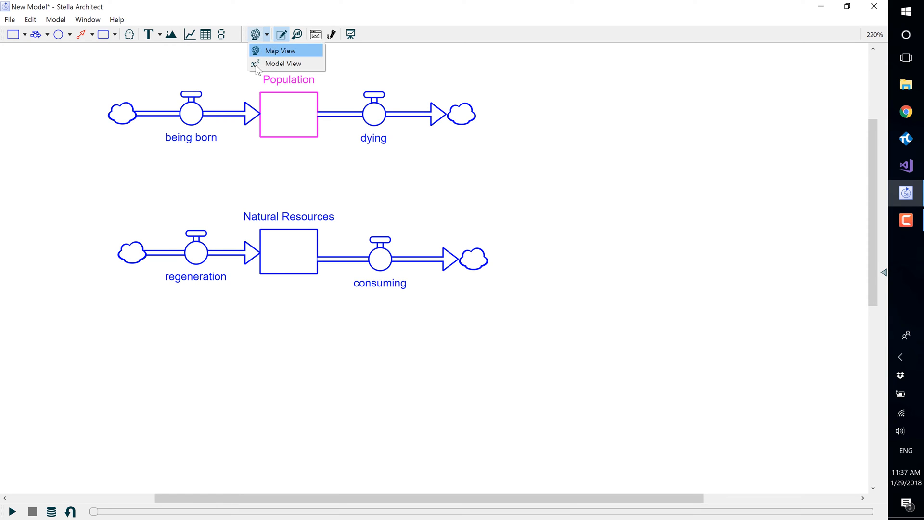
{"action": "mouse_move", "coordinate": [283, 63]}
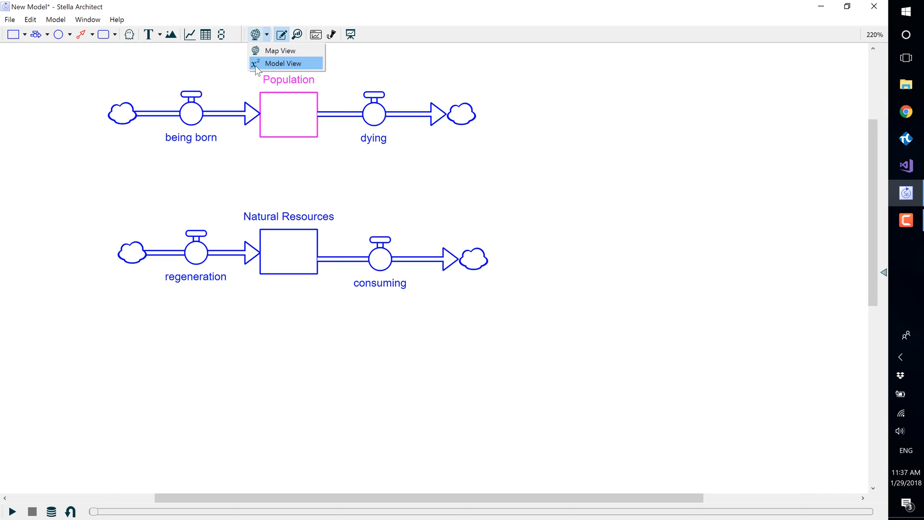
{"action": "left_click", "coordinate": [283, 64]}
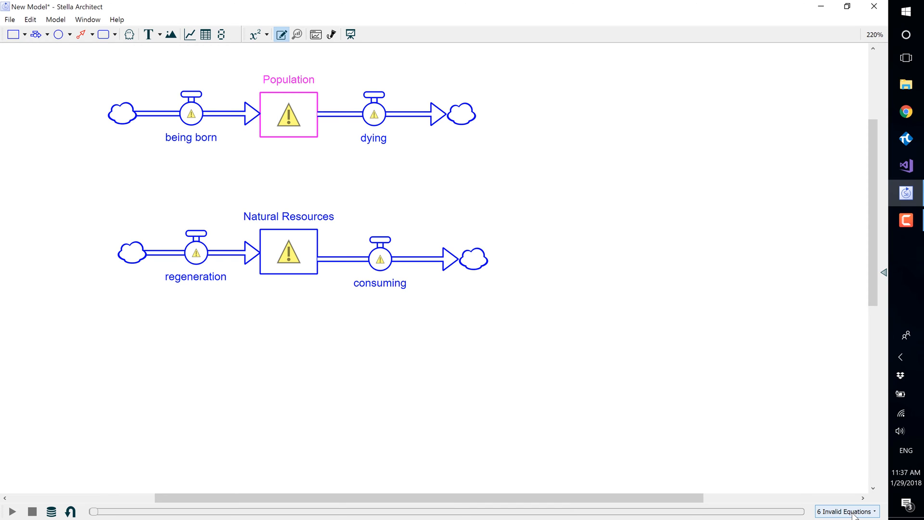
{"action": "left_click", "coordinate": [847, 512]}
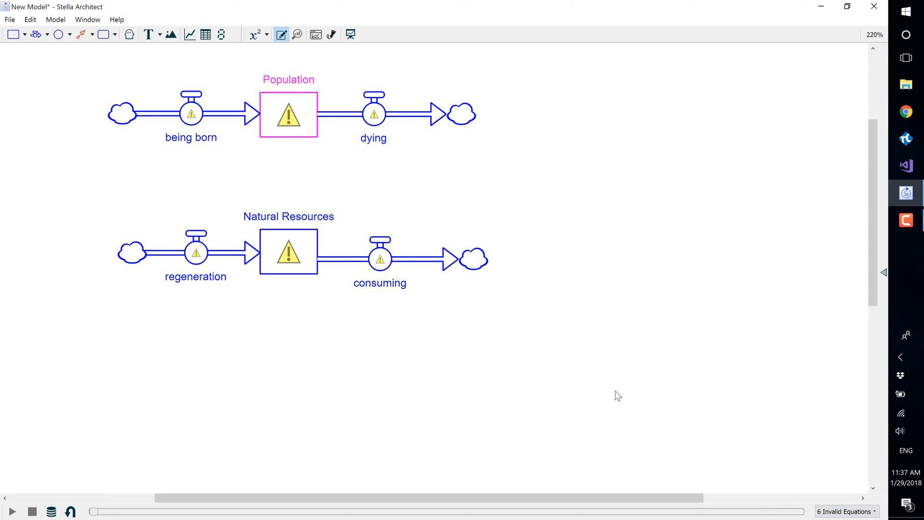
{"action": "mouse_move", "coordinate": [387, 187]}
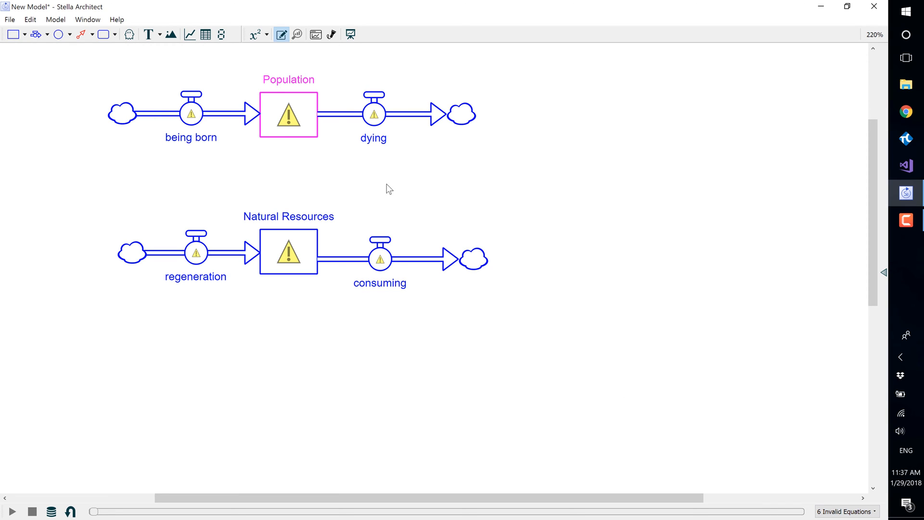
Give the Population stock an initial value of 100 with units of people
{"action": "double_click", "coordinate": [288, 114]}
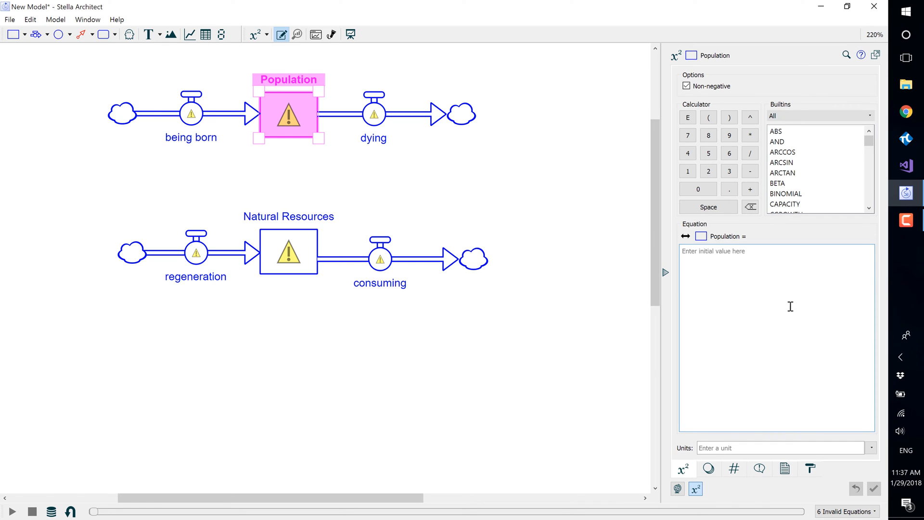
{"action": "mouse_move", "coordinate": [762, 287]}
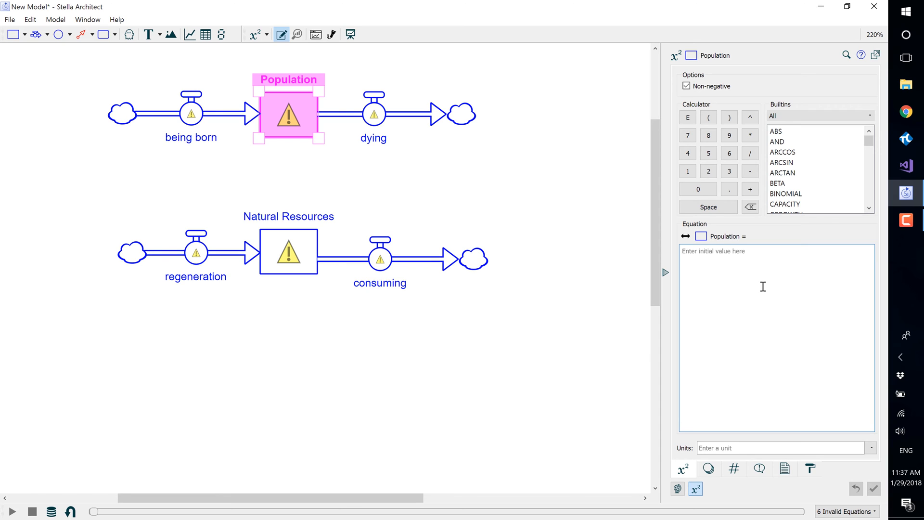
{"action": "type", "text": "11"}
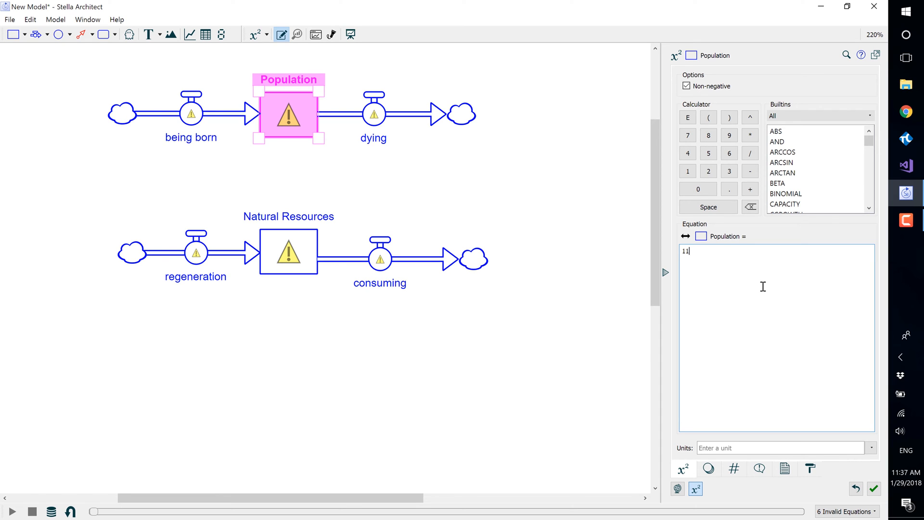
{"action": "type", "text": "100"}
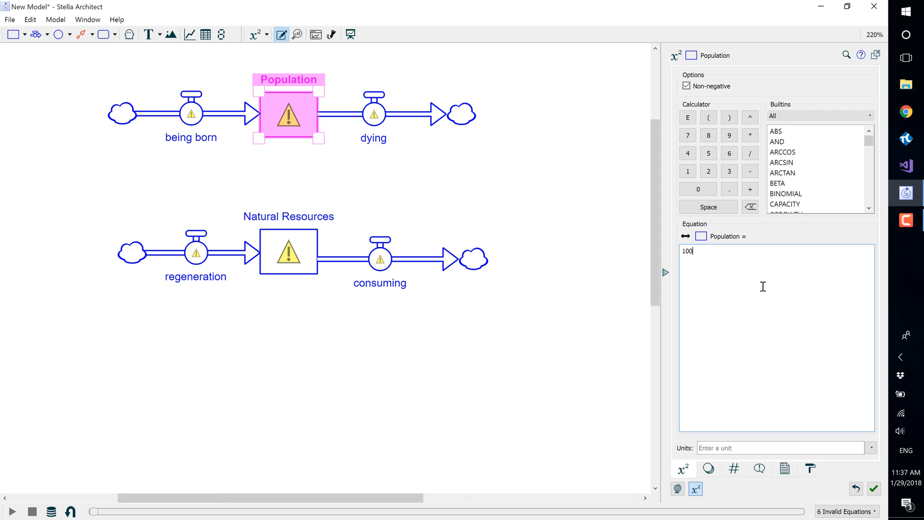
{"action": "mouse_move", "coordinate": [732, 425]}
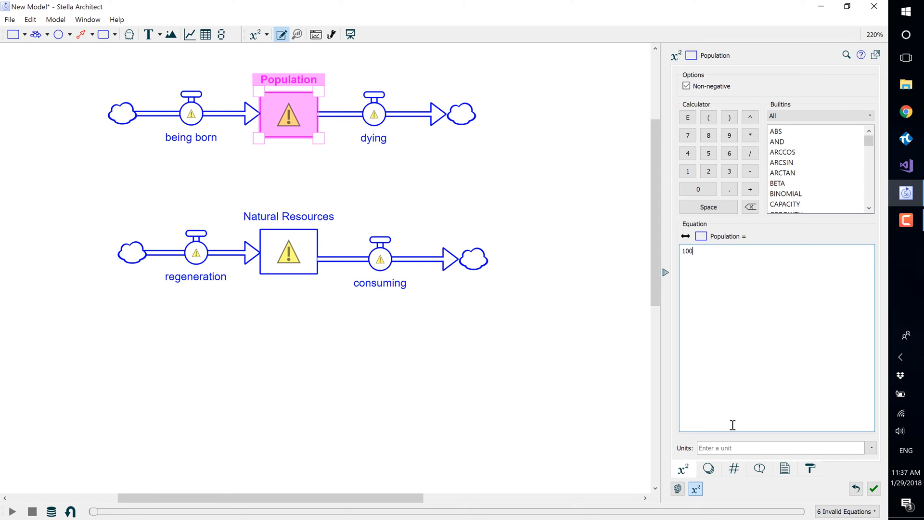
{"action": "left_click", "coordinate": [779, 447]}
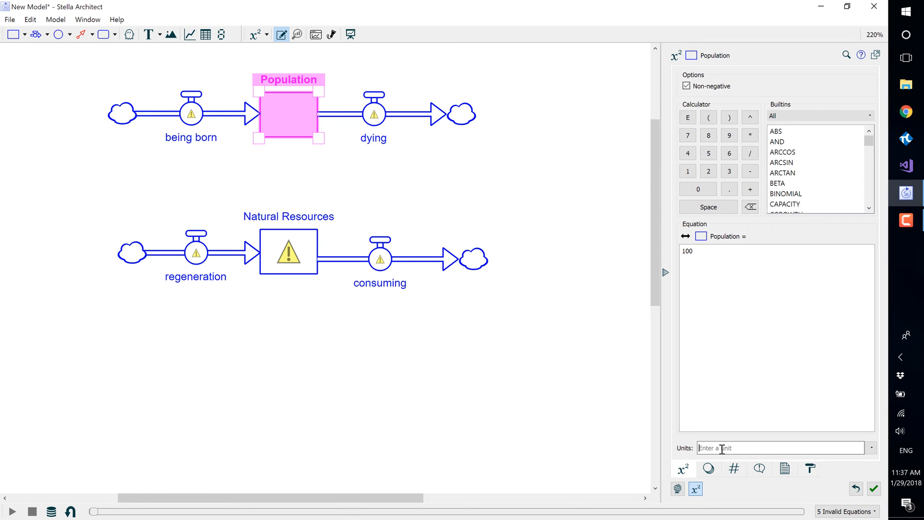
{"action": "type", "text": "peop"}
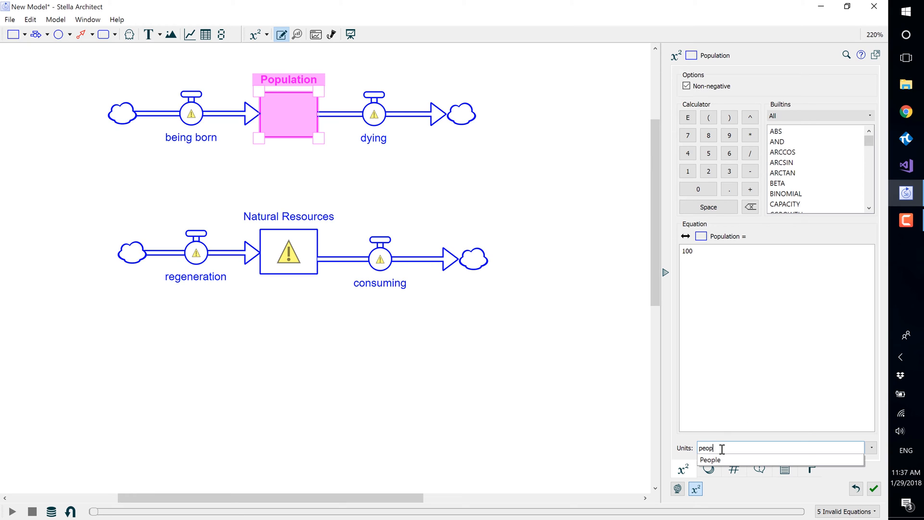
{"action": "type", "text": "le"}
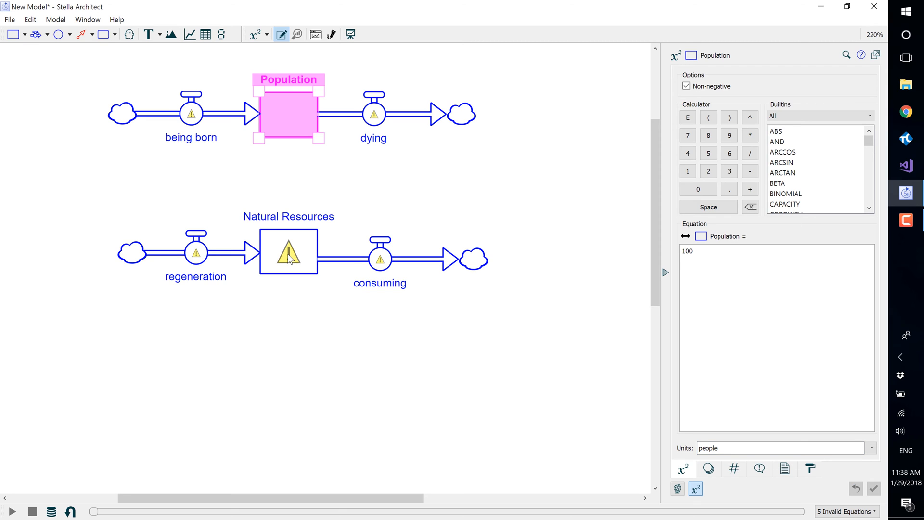
{"action": "left_click", "coordinate": [288, 255]}
{"action": "type", "text": "4000"}
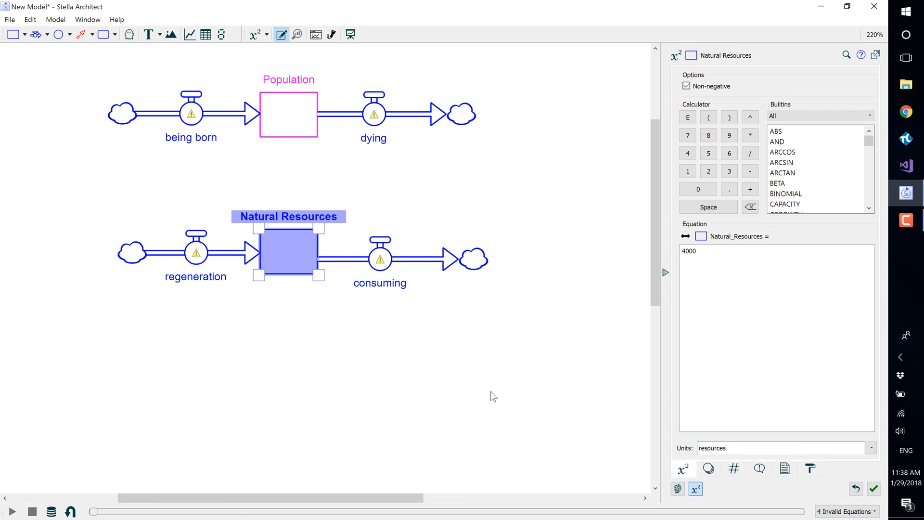
Give the Natural Resources stock an initial value of 4000 with units of resources
{"action": "left_click", "coordinate": [732, 447]}
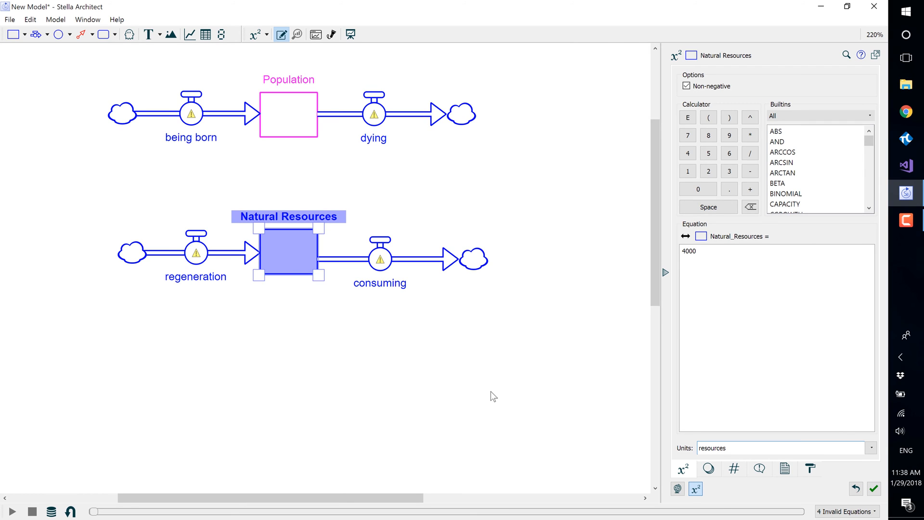
{"action": "mouse_move", "coordinate": [247, 169]}
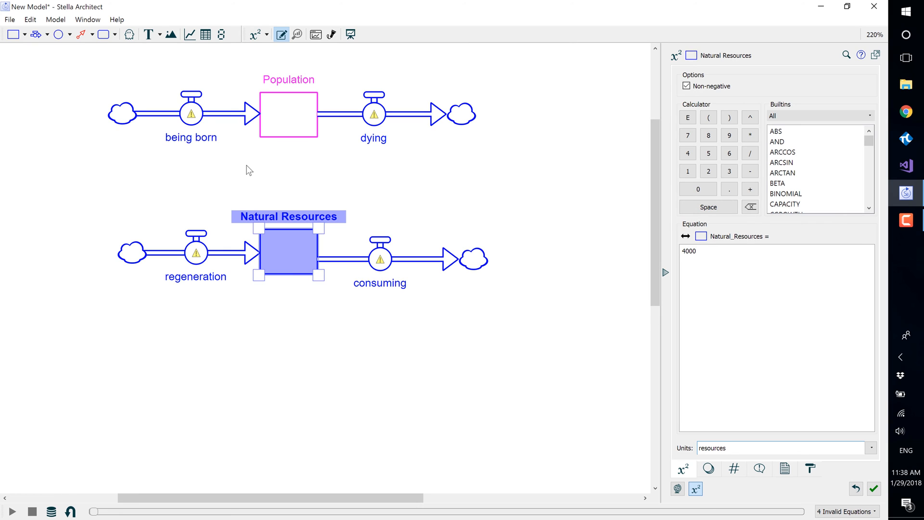
{"action": "mouse_move", "coordinate": [190, 115]}
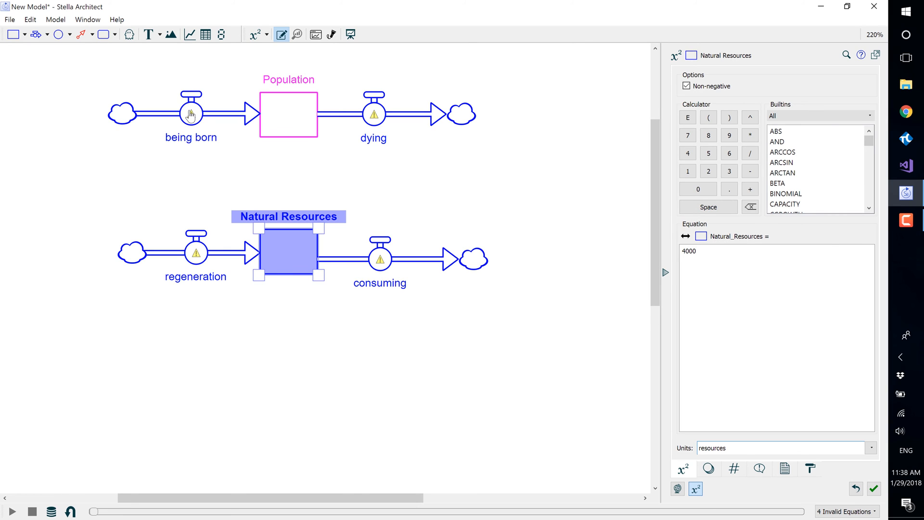
Set the being born flow to 20 people/Months and enter 5 for the dying flow
{"action": "left_click", "coordinate": [190, 114]}
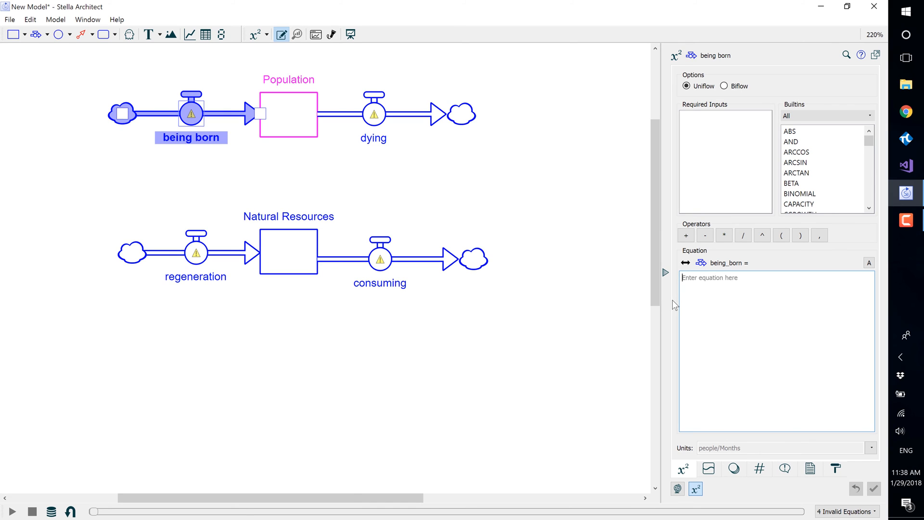
{"action": "type", "text": "20"}
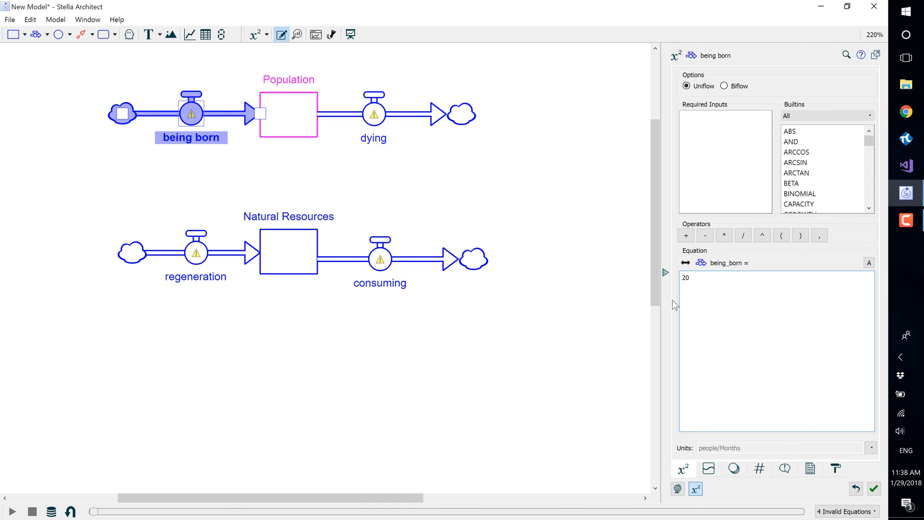
{"action": "left_click", "coordinate": [374, 113]}
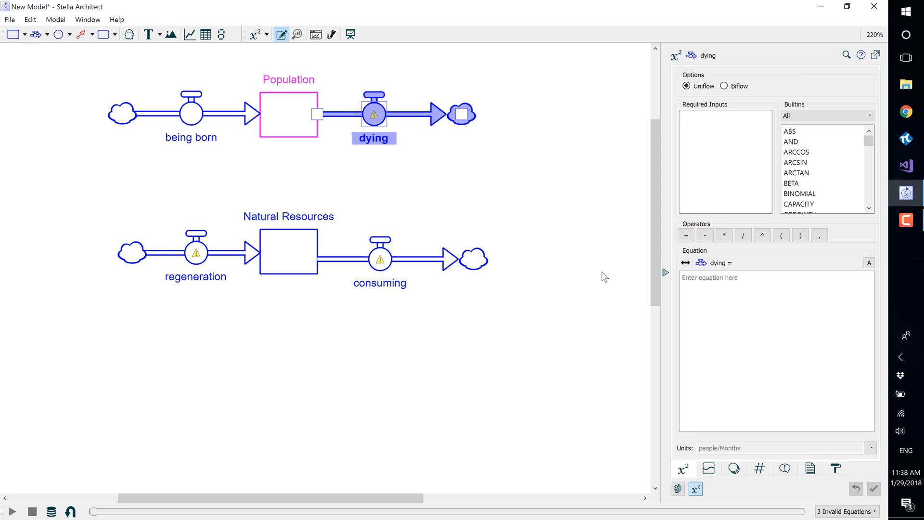
{"action": "type", "text": "5"}
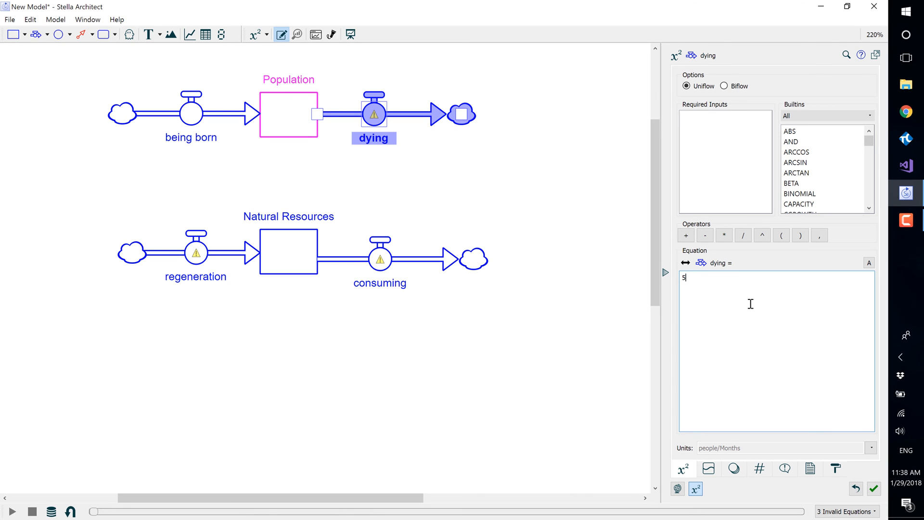
{"action": "mouse_move", "coordinate": [757, 458]}
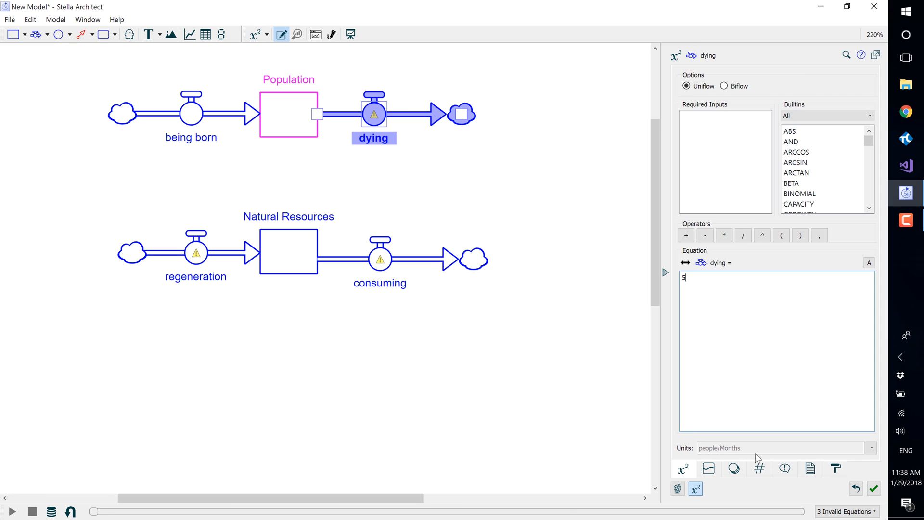
{"action": "mouse_move", "coordinate": [211, 308]}
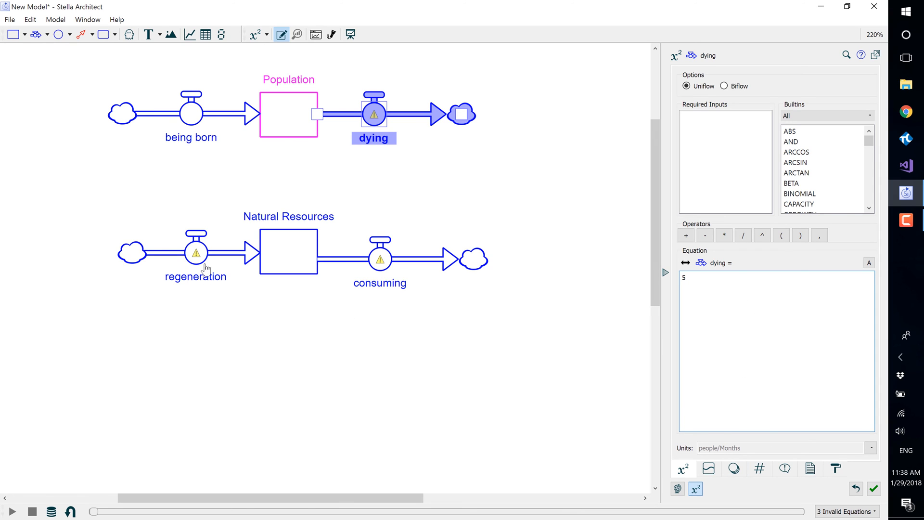
Apply dying as 5 and set regeneration to 0, leaving consuming to edit
{"action": "left_click", "coordinate": [195, 253]}
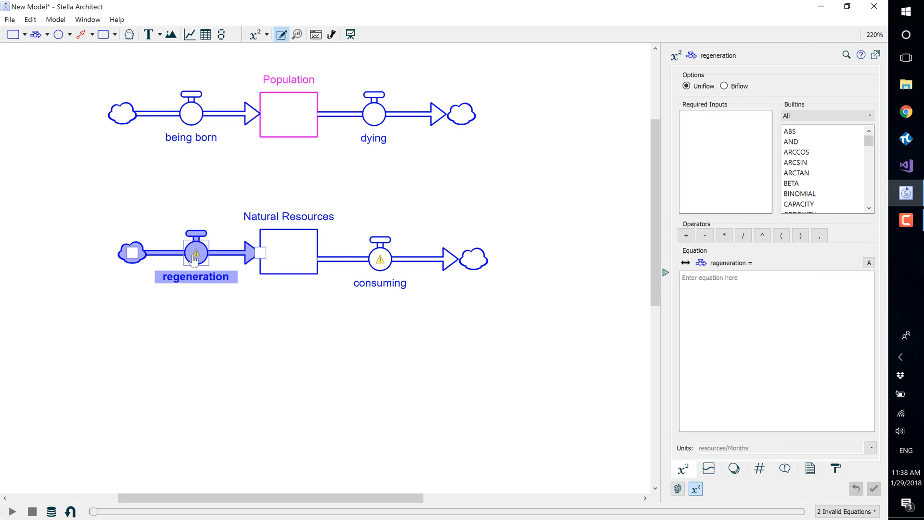
{"action": "type", "text": "0"}
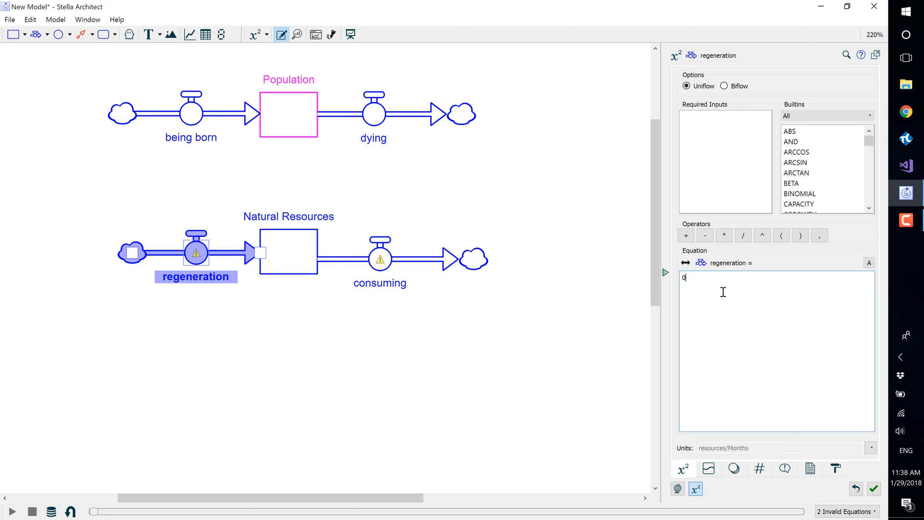
{"action": "left_click", "coordinate": [380, 259]}
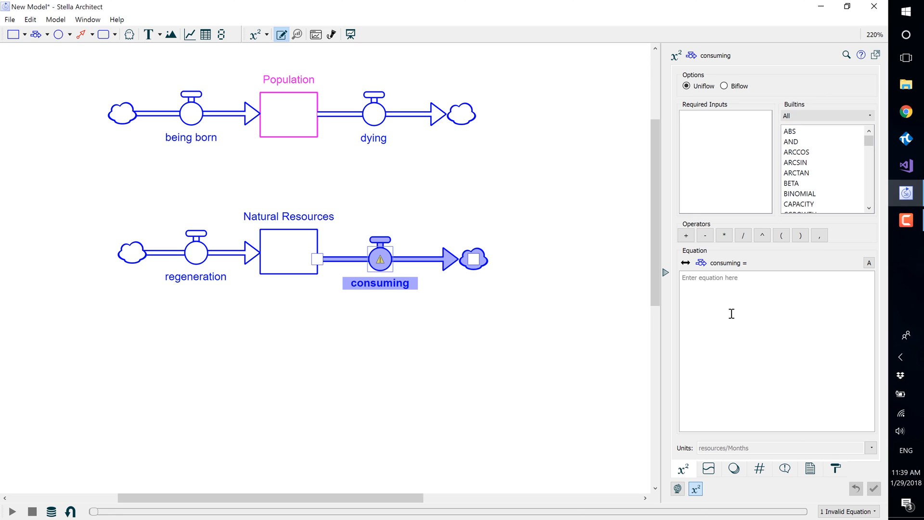